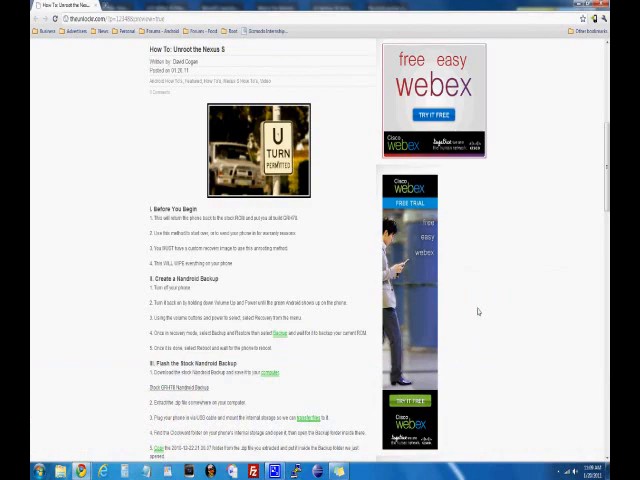
pyautogui.scroll(-3)
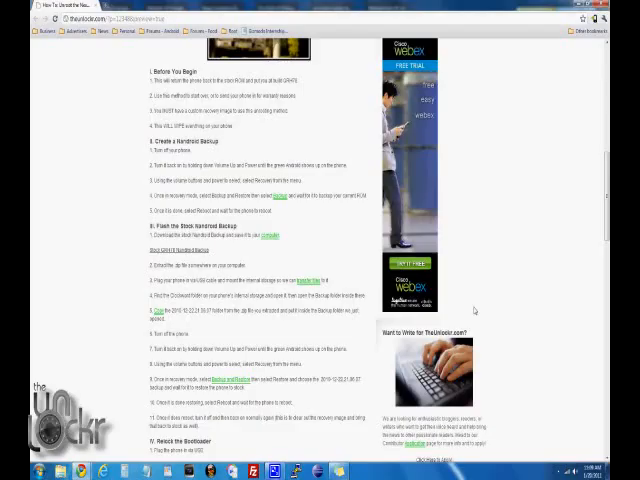